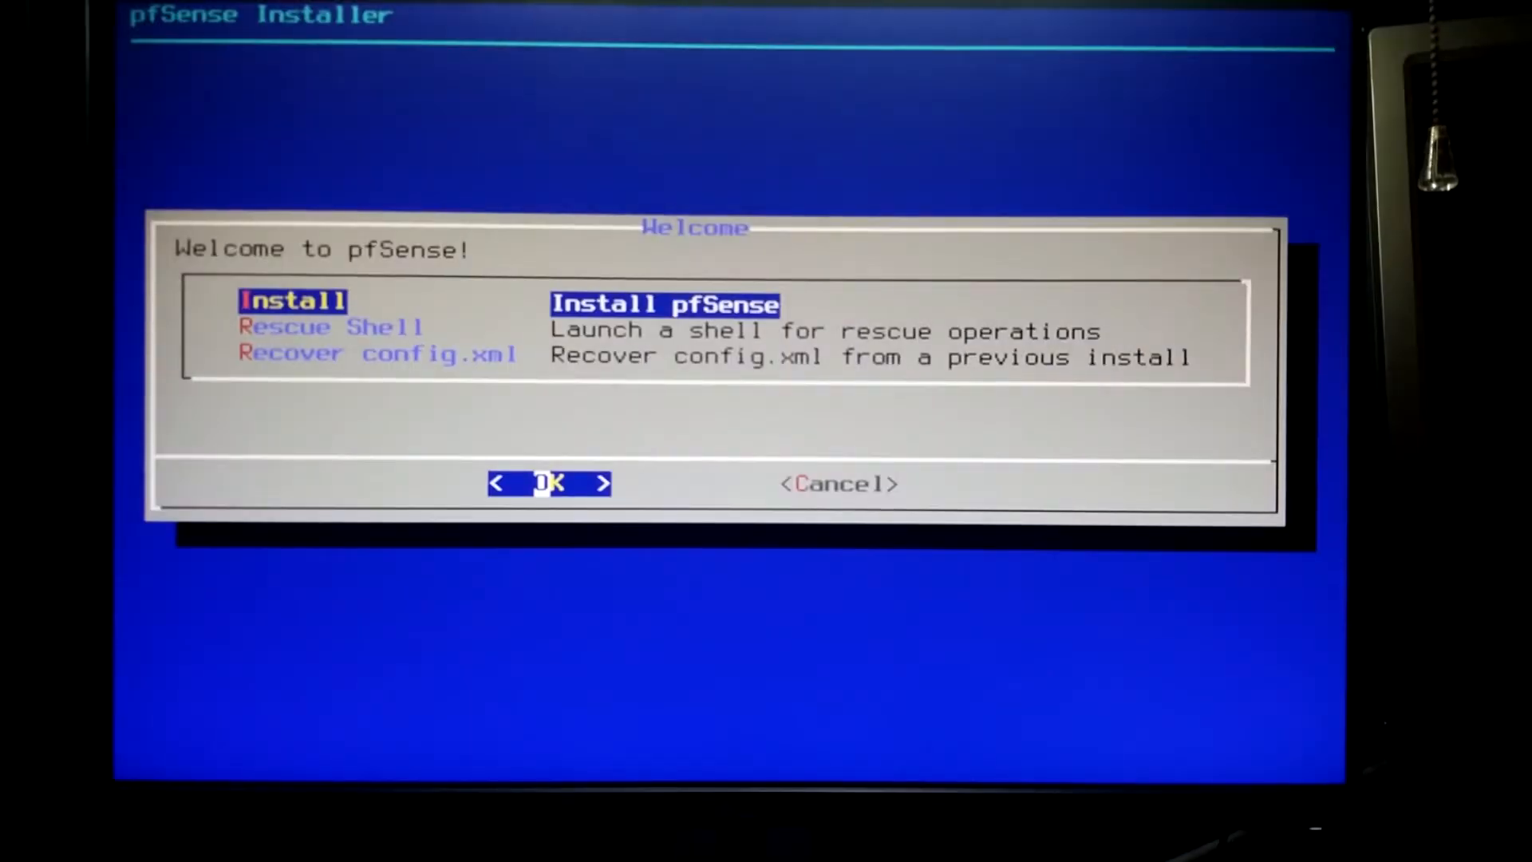
Begin the pfSense install and confirm erasing the target disk
left_click(549, 483)
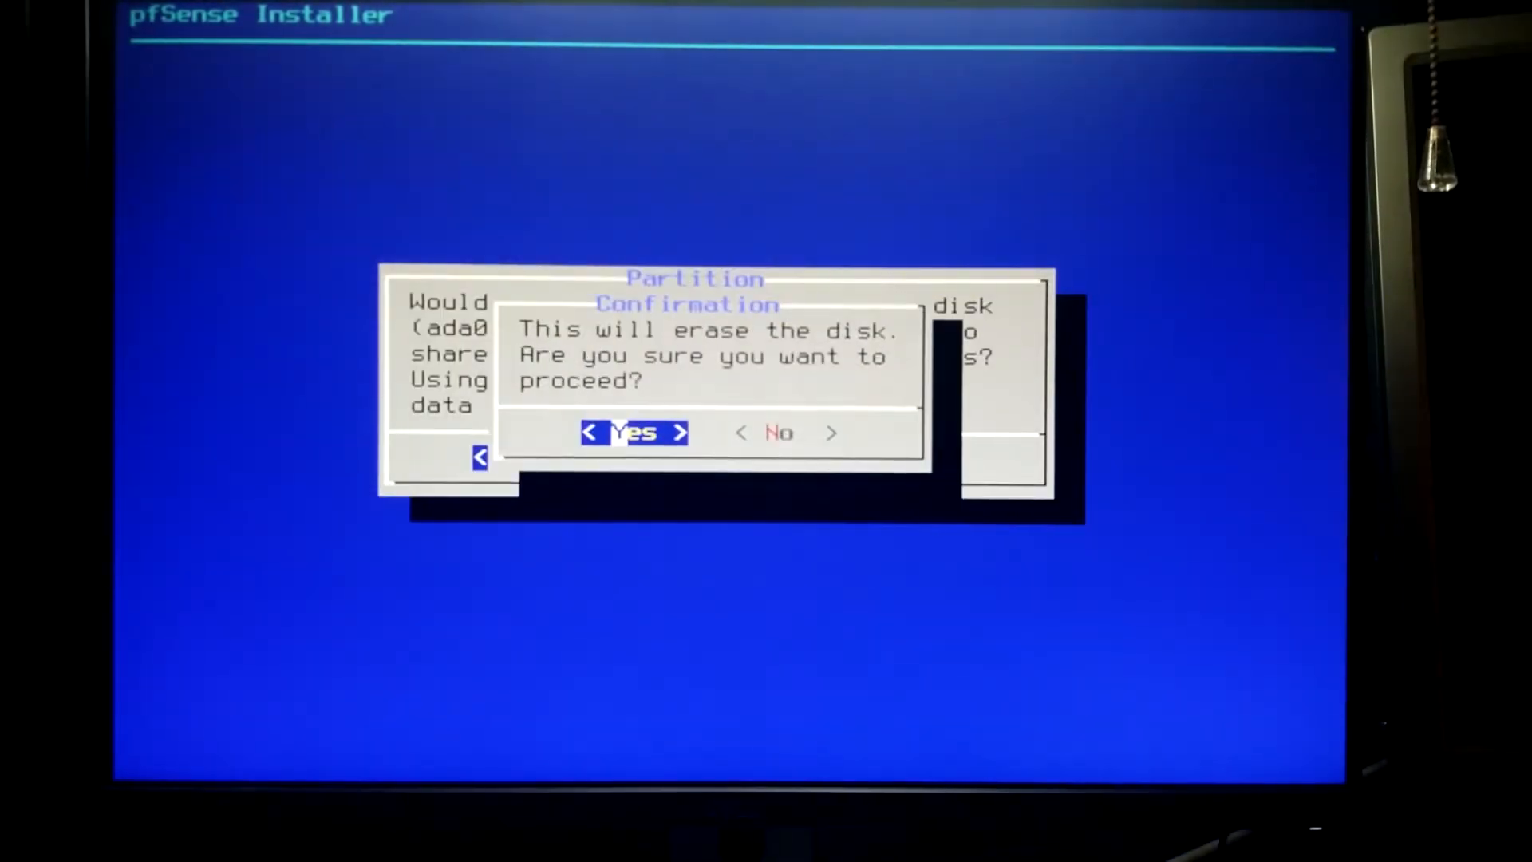
left_click(634, 432)
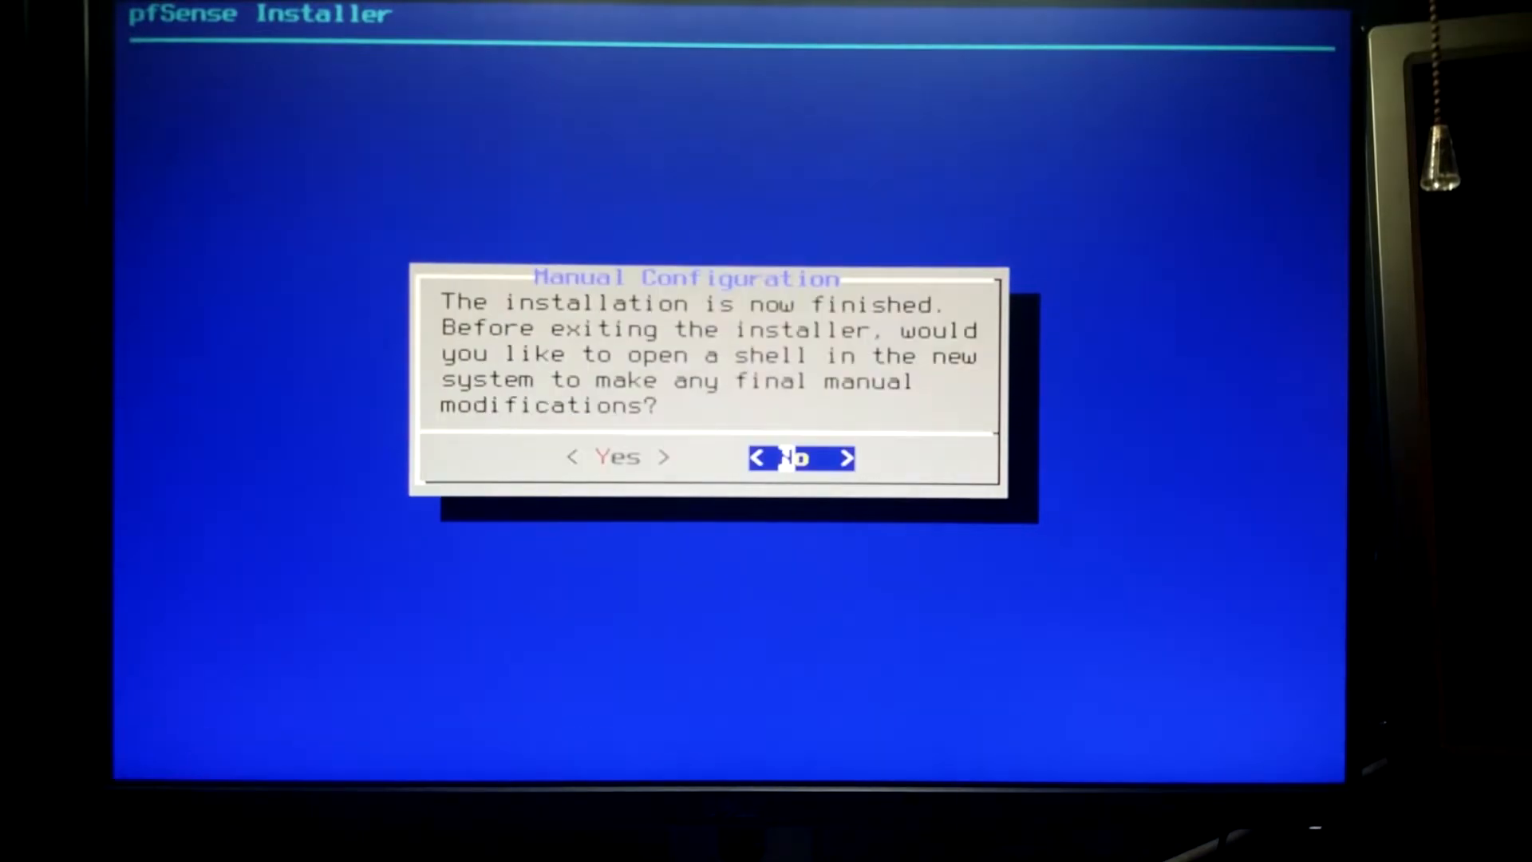
Decline the Manual Configuration shell to reach the Complete dialog with Reboot
left_click(800, 457)
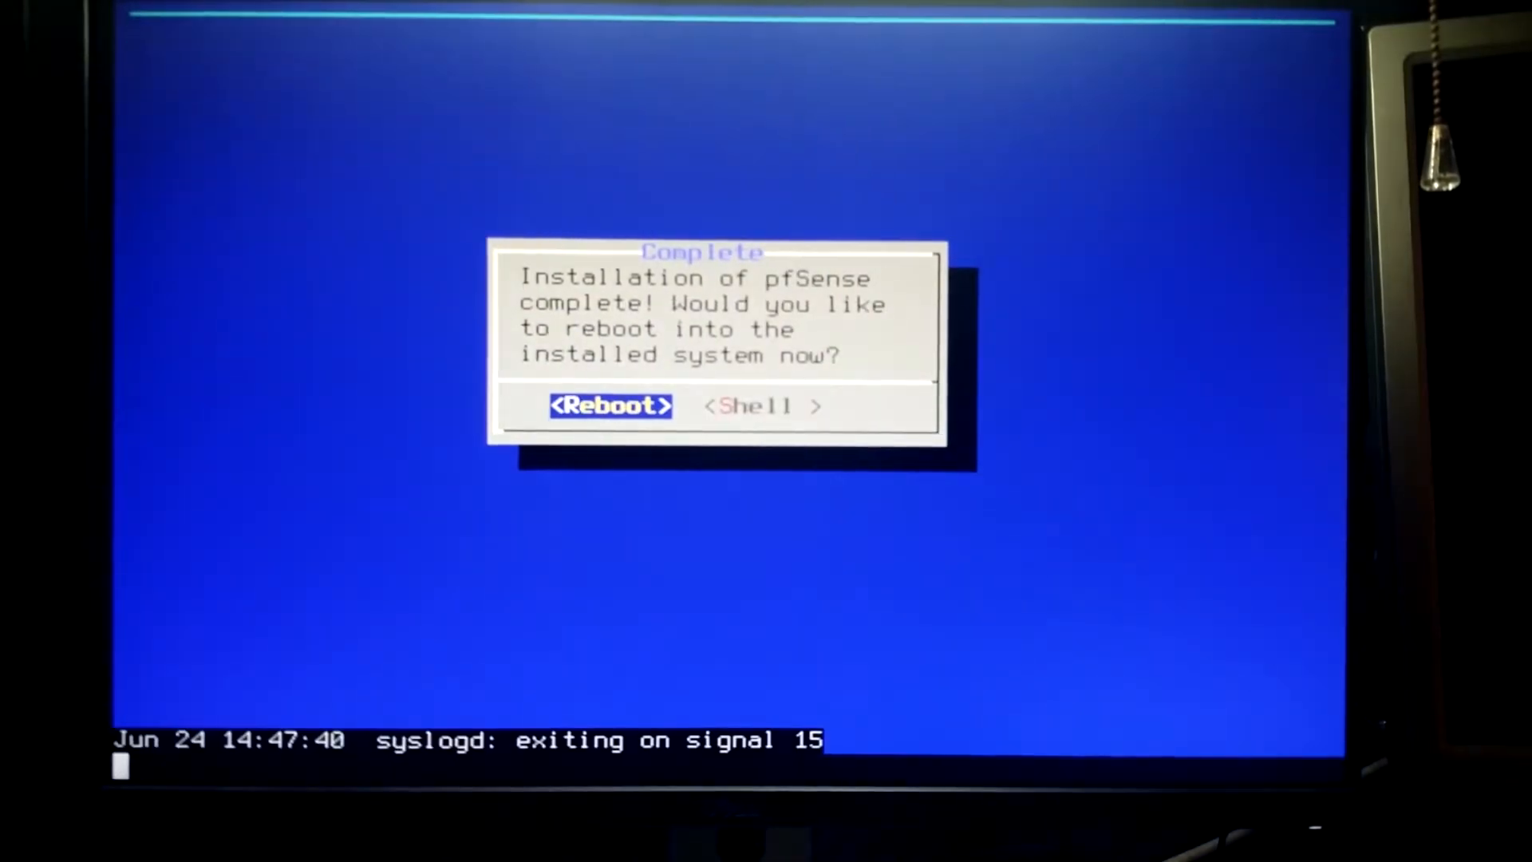